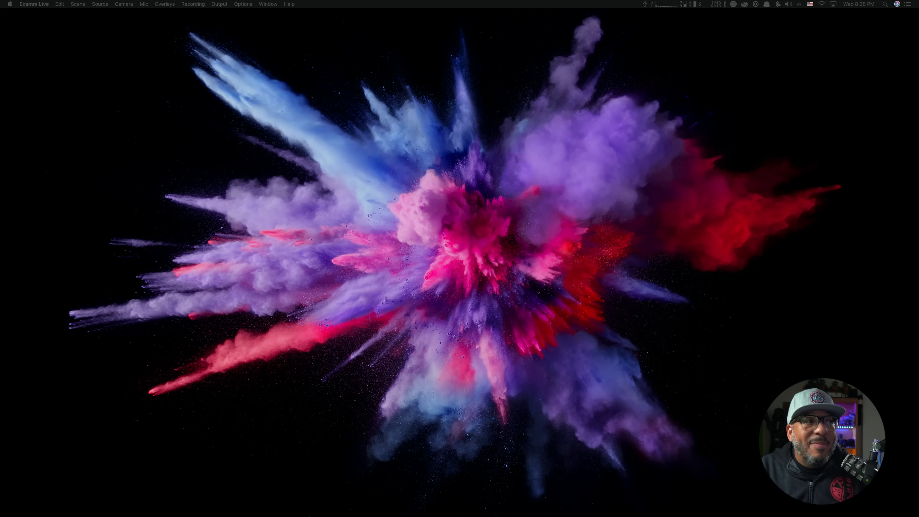
Step: Show the per-disk storage breakdown with Photos dominating the Kylo startup disk
{"action": "left_click", "coordinate": [10, 4]}
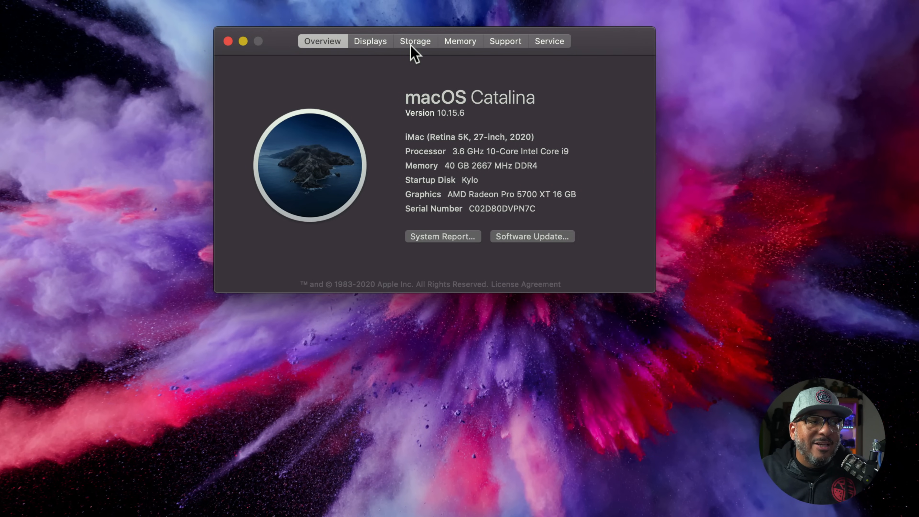
{"action": "left_click", "coordinate": [415, 42]}
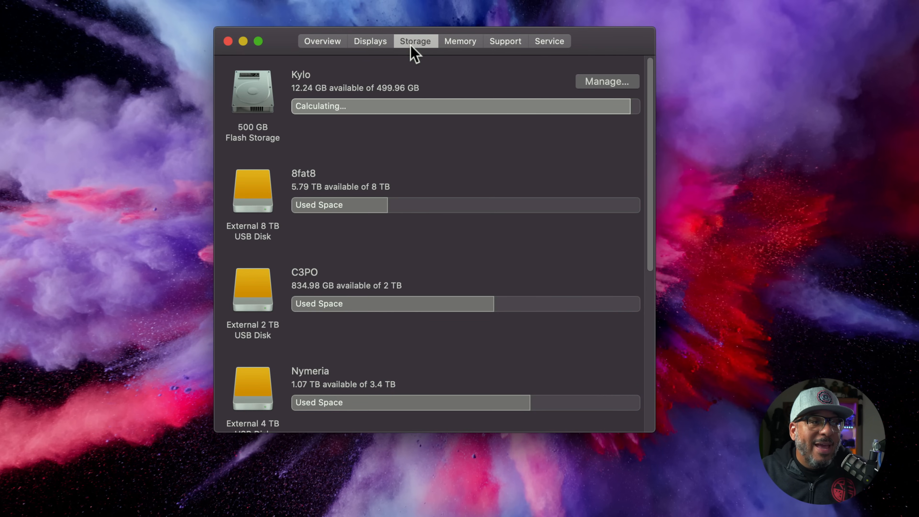
{"action": "mouse_move", "coordinate": [308, 102]}
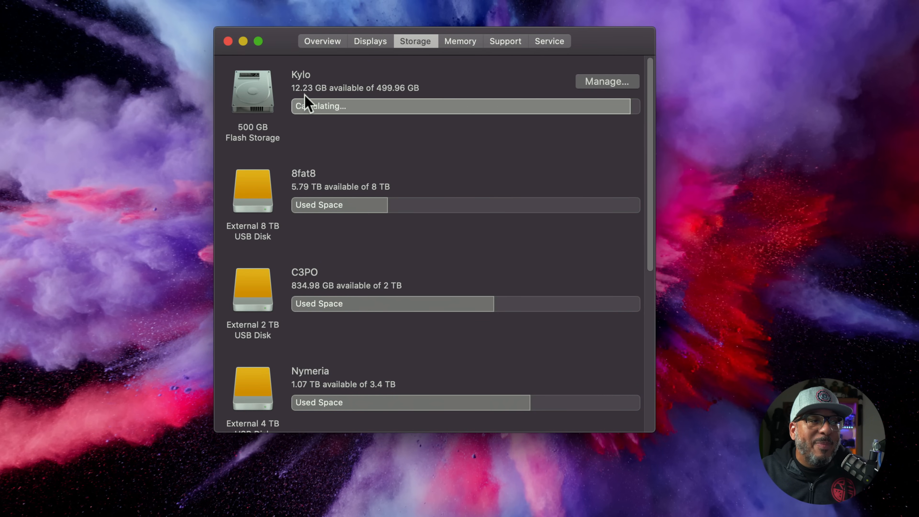
{"action": "mouse_move", "coordinate": [392, 102]}
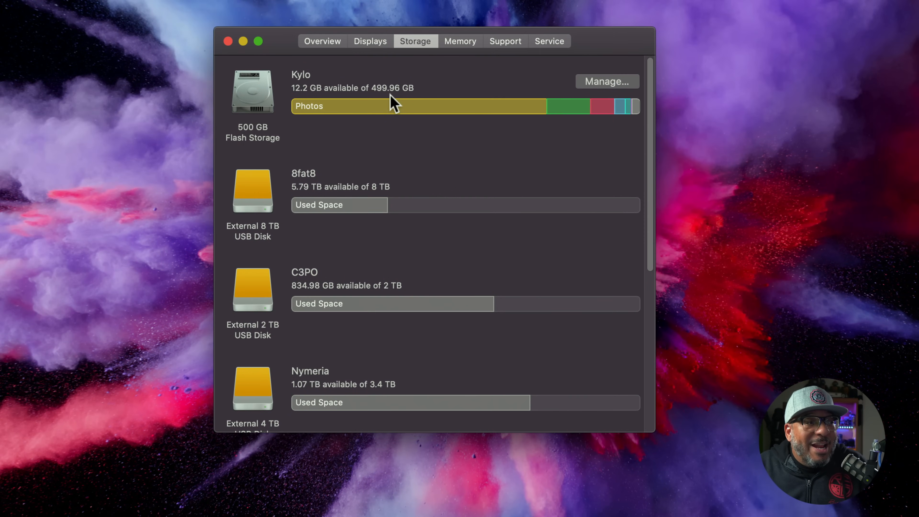
{"action": "mouse_move", "coordinate": [371, 114]}
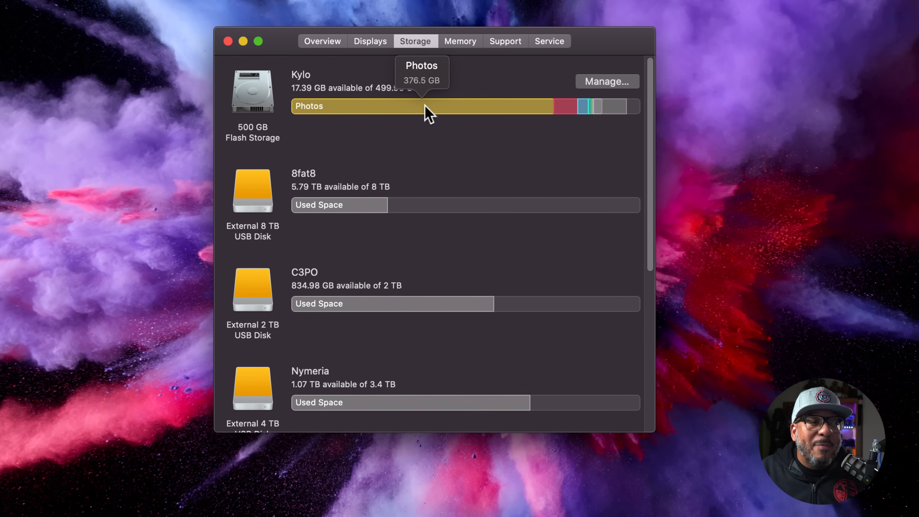
{"action": "mouse_move", "coordinate": [417, 110]}
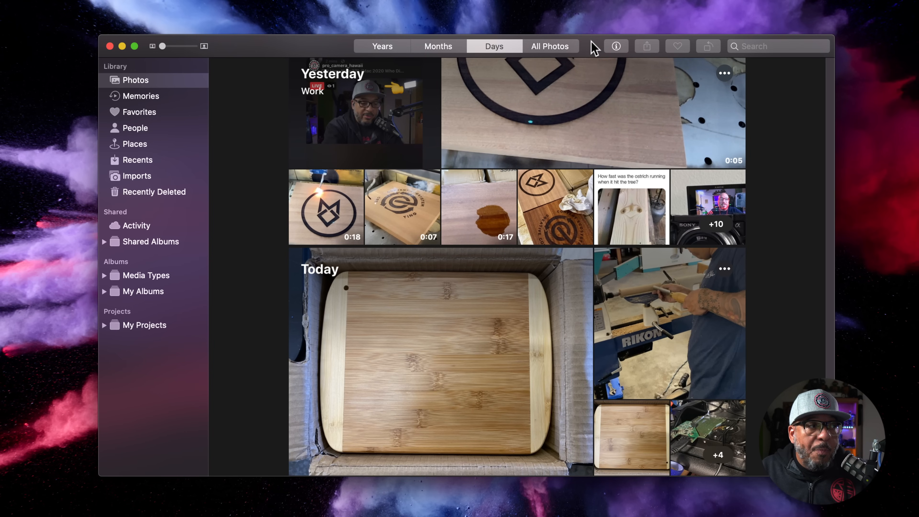
{"action": "mouse_move", "coordinate": [241, 57]}
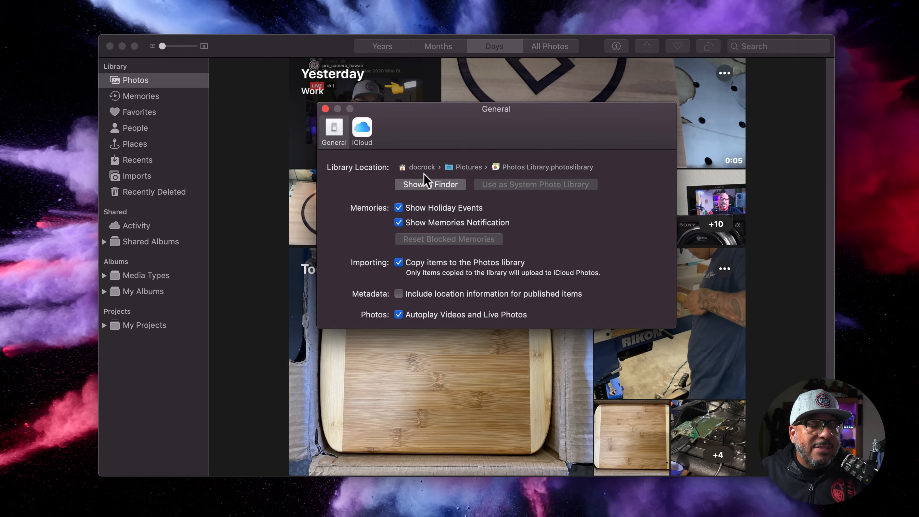
{"action": "mouse_move", "coordinate": [432, 173]}
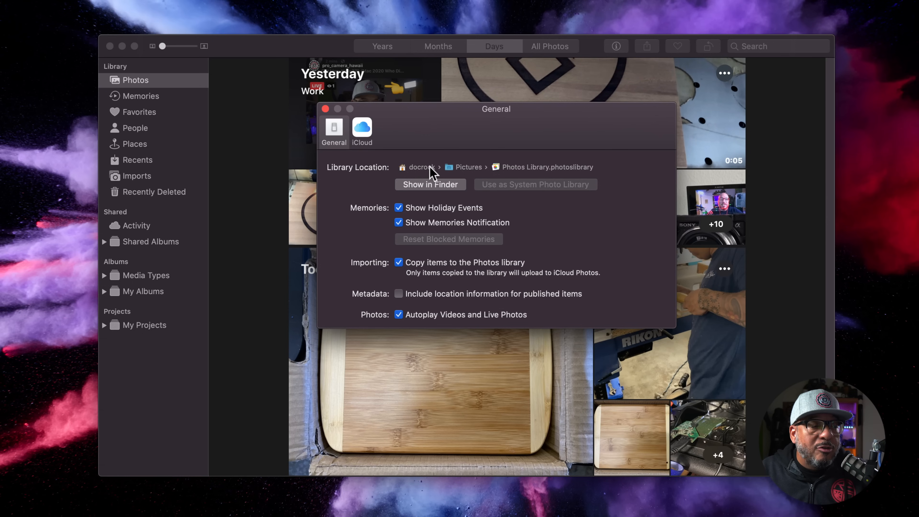
{"action": "mouse_move", "coordinate": [571, 172]}
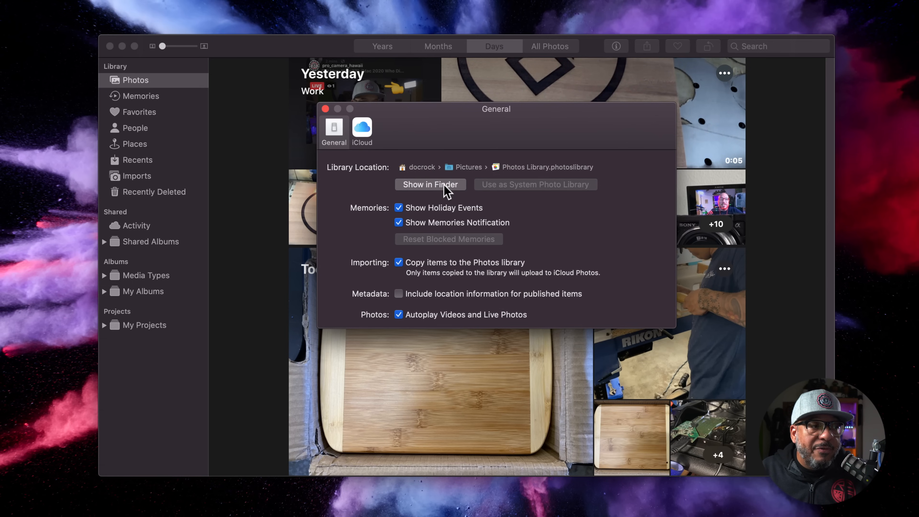
Step: Reveal the current Photos Library package in its Pictures folder in Finder
{"action": "left_click", "coordinate": [430, 183]}
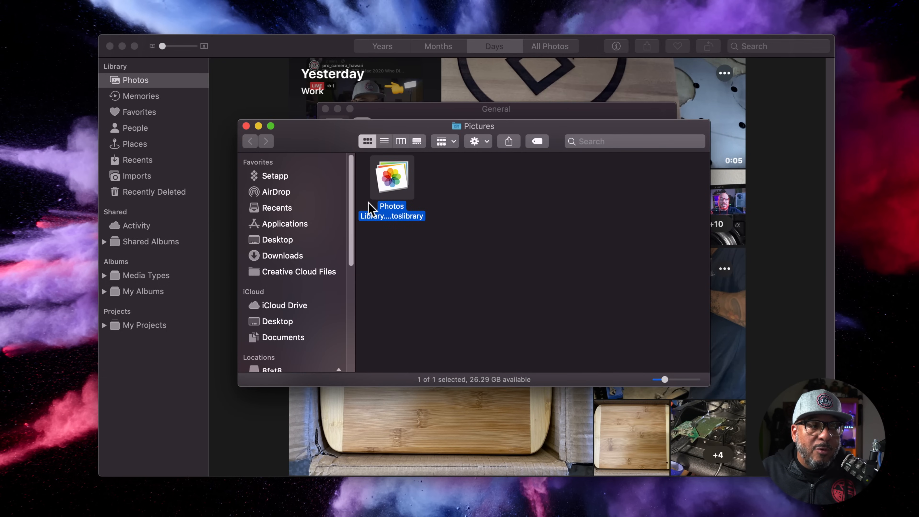
Step: Show the empty XTRM-Q drive in a second Finder window and close the Photos window
{"action": "scroll", "scroll_direction": "down", "scroll_amount": 3}
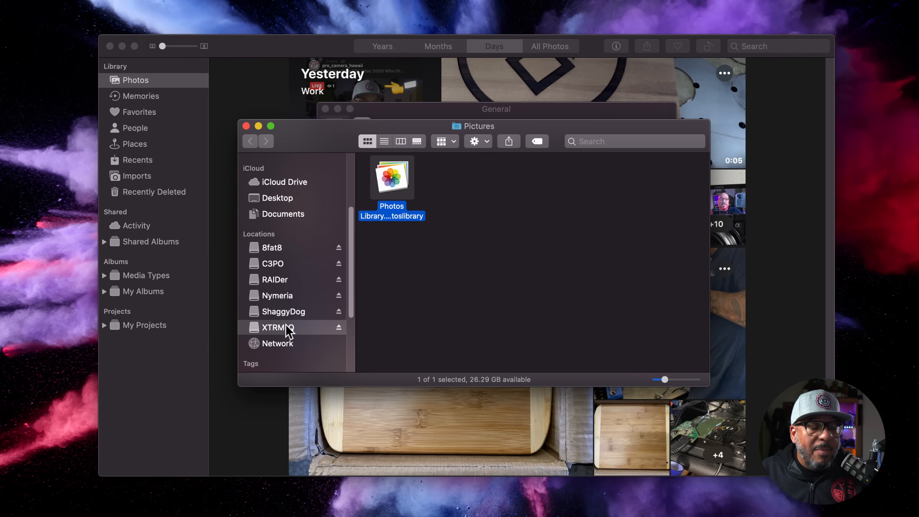
{"action": "left_click", "coordinate": [277, 327]}
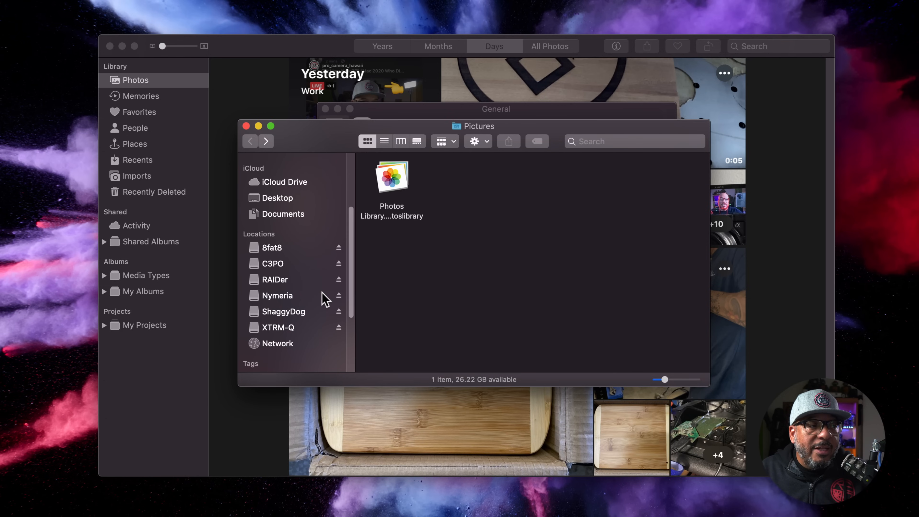
{"action": "mouse_move", "coordinate": [393, 187]}
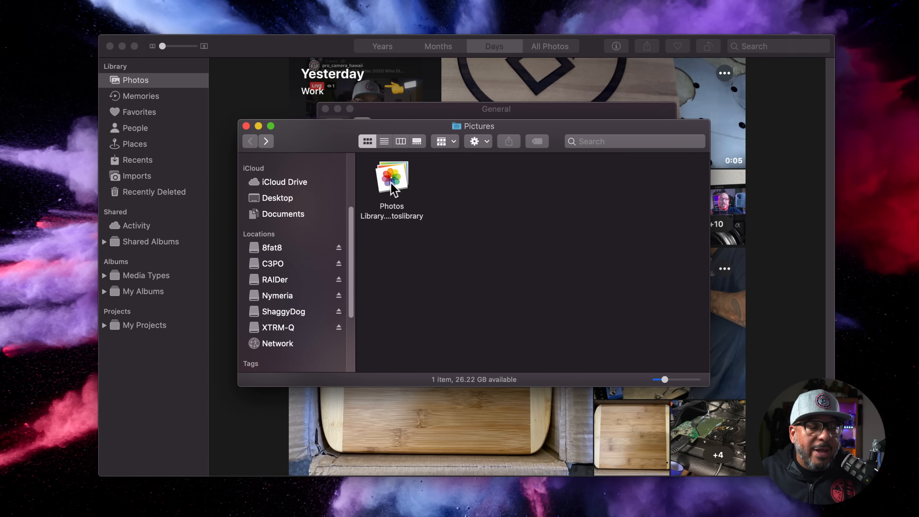
{"action": "mouse_move", "coordinate": [288, 332]}
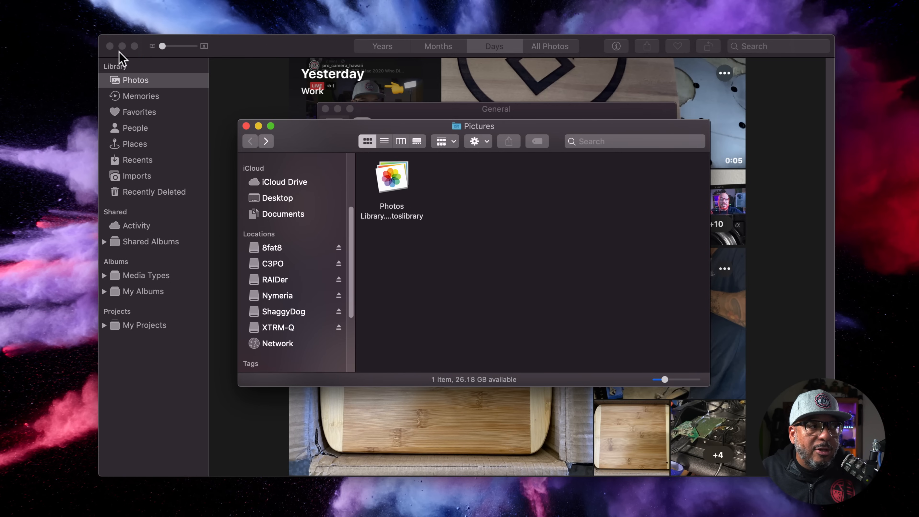
{"action": "left_click", "coordinate": [245, 125]}
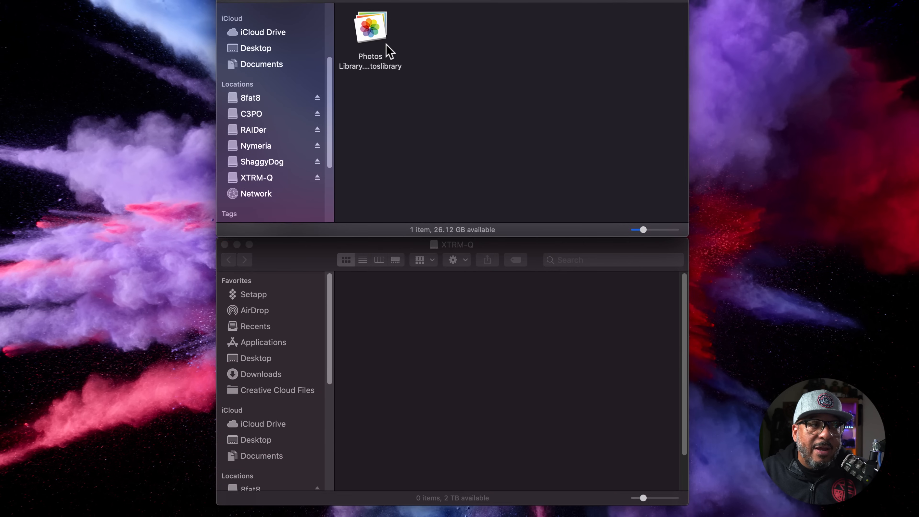
Step: Drag Photos Library from Pictures onto XTRM-Q, leaving a copy with 1.61 TB available
{"action": "left_click", "coordinate": [370, 27]}
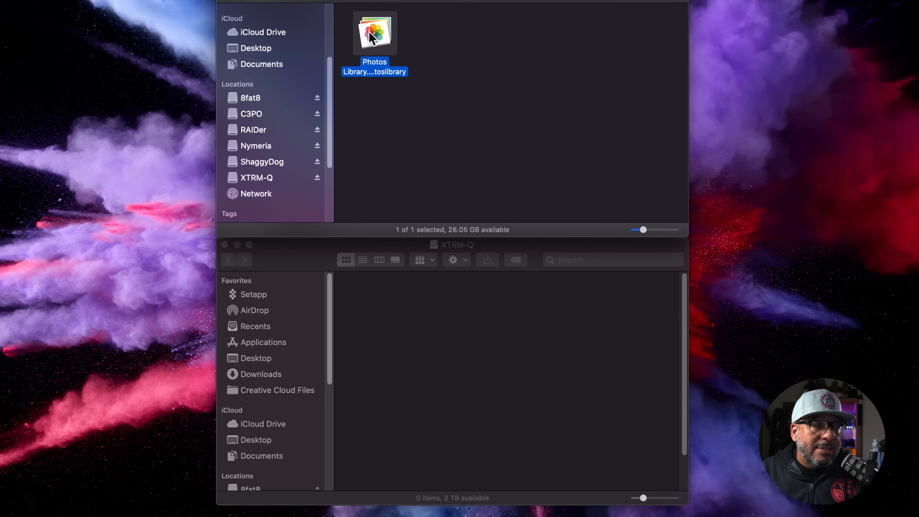
{"action": "left_click_drag", "start_coordinate": [374, 33], "coordinate": [426, 344]}
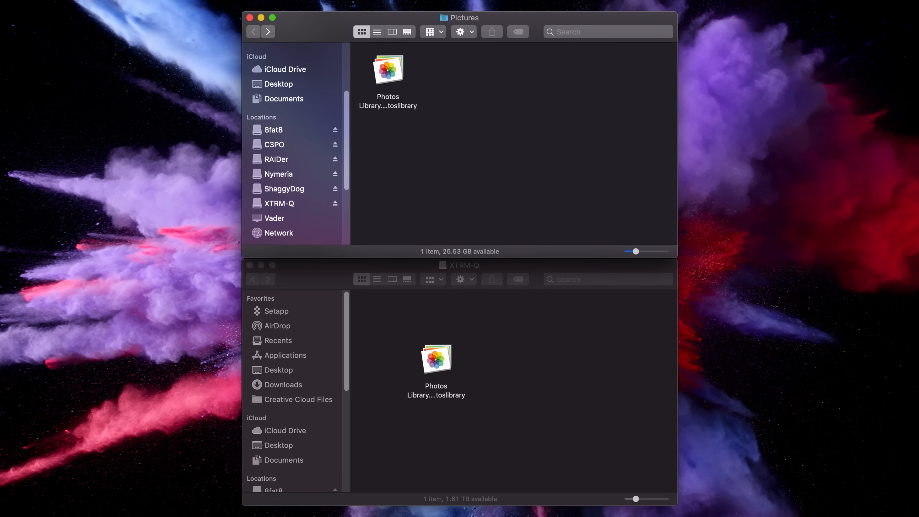
{"action": "mouse_move", "coordinate": [597, 365]}
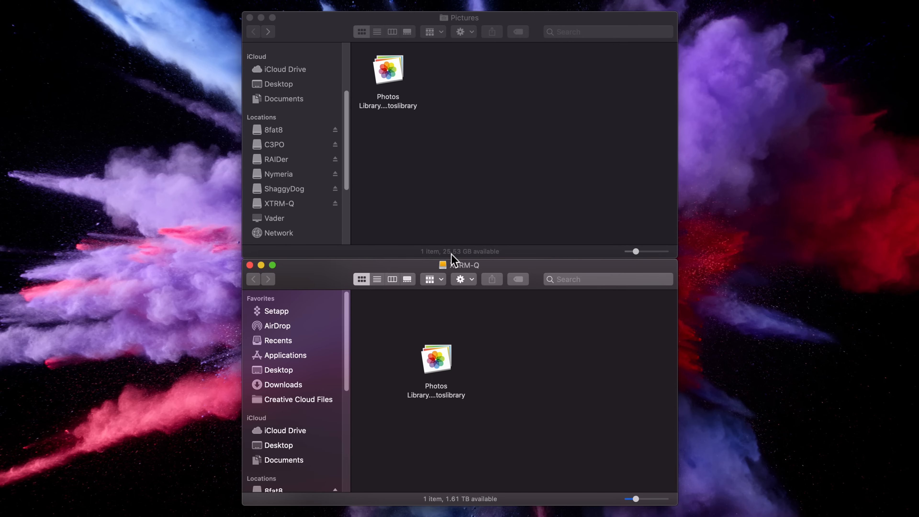
{"action": "mouse_move", "coordinate": [430, 365]}
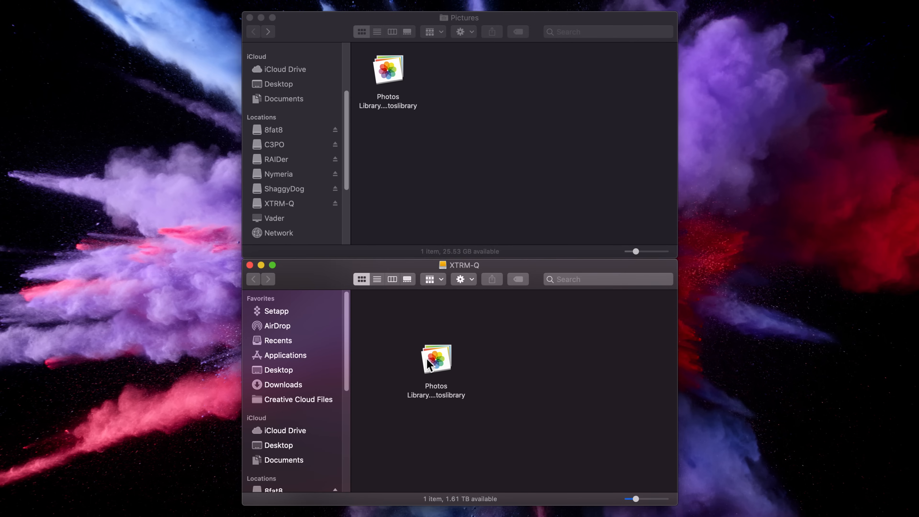
{"action": "mouse_move", "coordinate": [402, 358]}
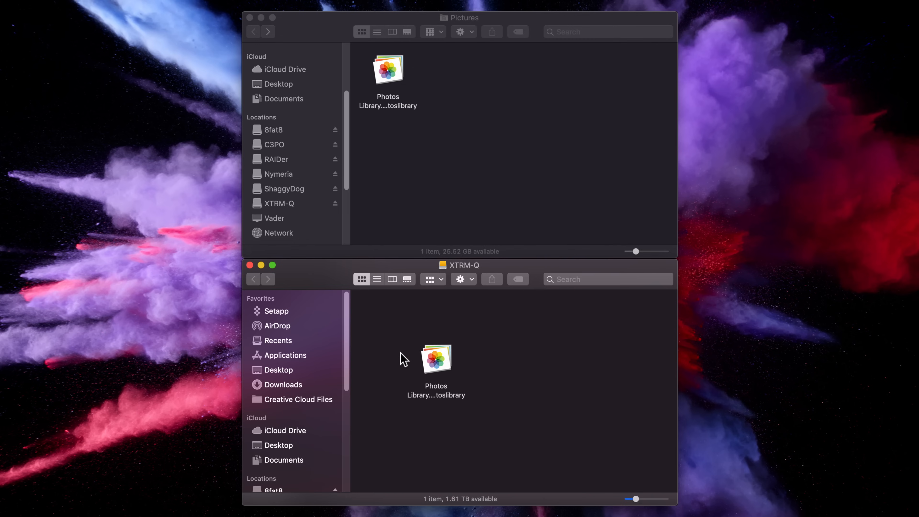
{"action": "left_click", "coordinate": [387, 70]}
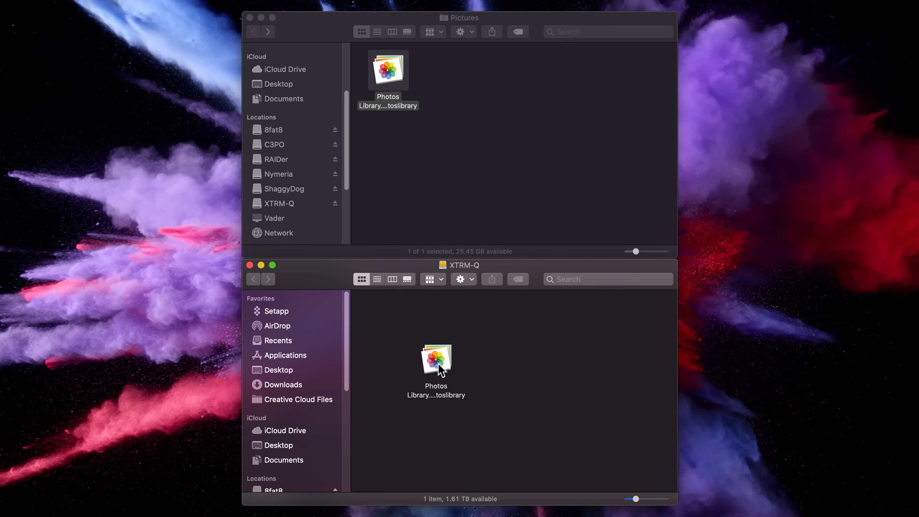
{"action": "left_click", "coordinate": [436, 360]}
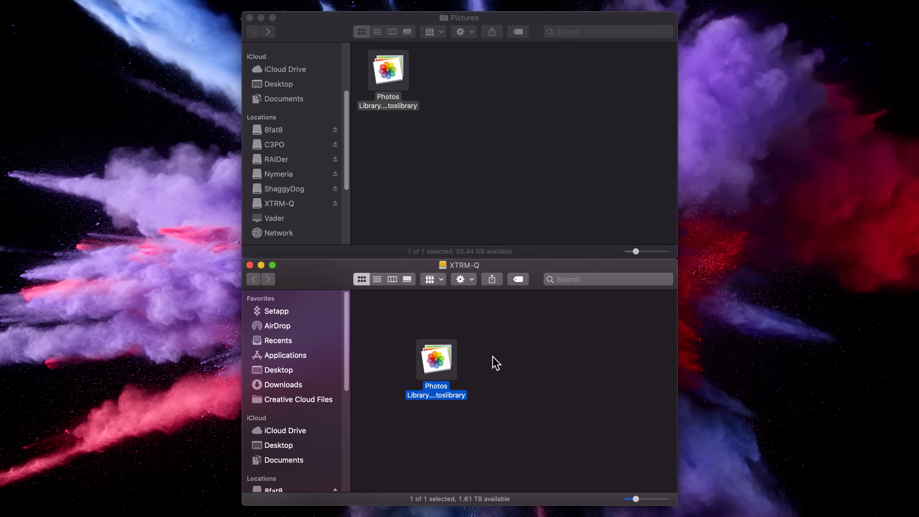
{"action": "mouse_move", "coordinate": [421, 209]}
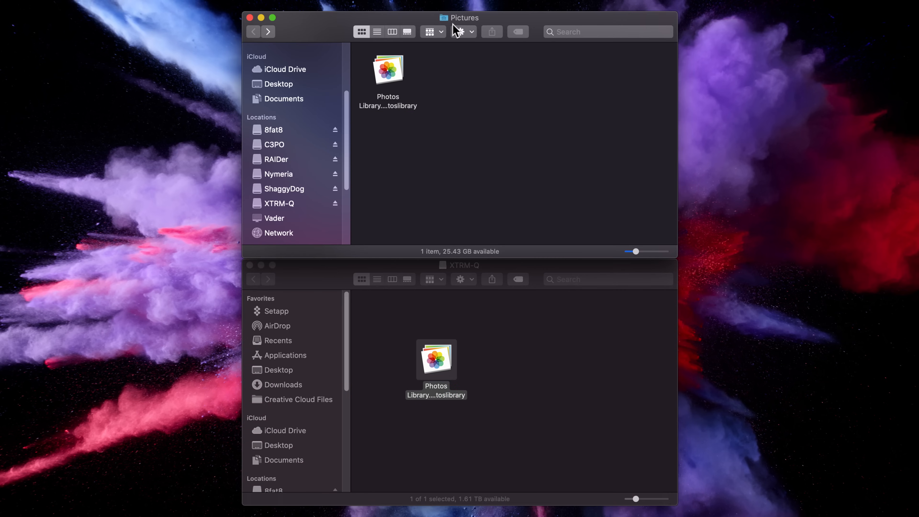
Step: Check the Pictures folder path and select the original Photos Library.photoslibrary for removal
{"action": "left_click", "coordinate": [462, 18]}
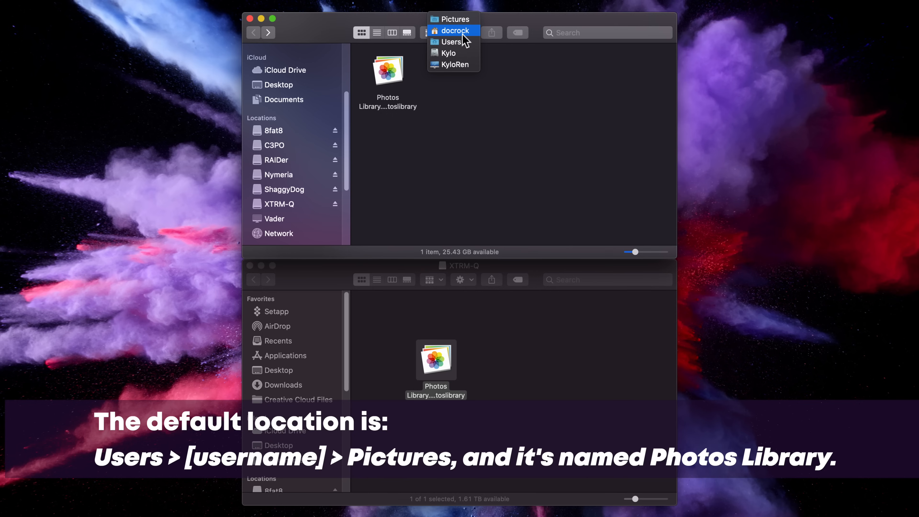
{"action": "left_click", "coordinate": [455, 19]}
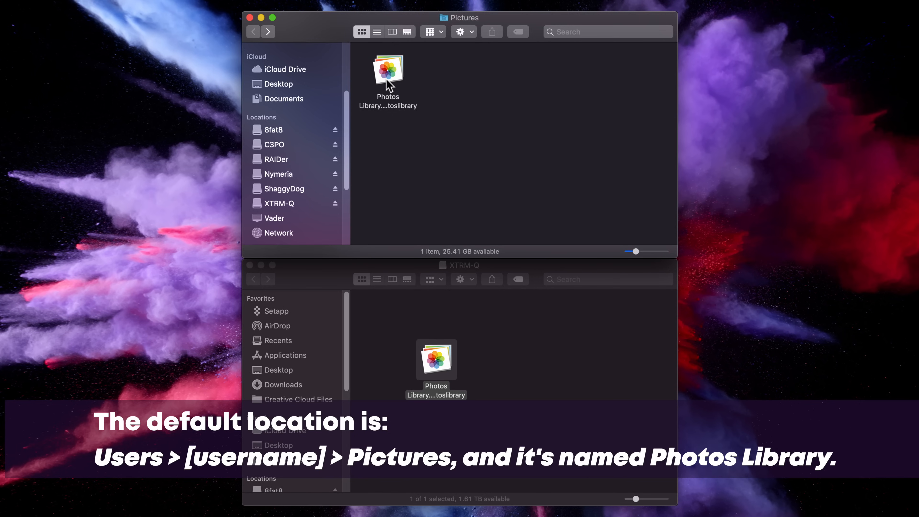
{"action": "left_click", "coordinate": [388, 70]}
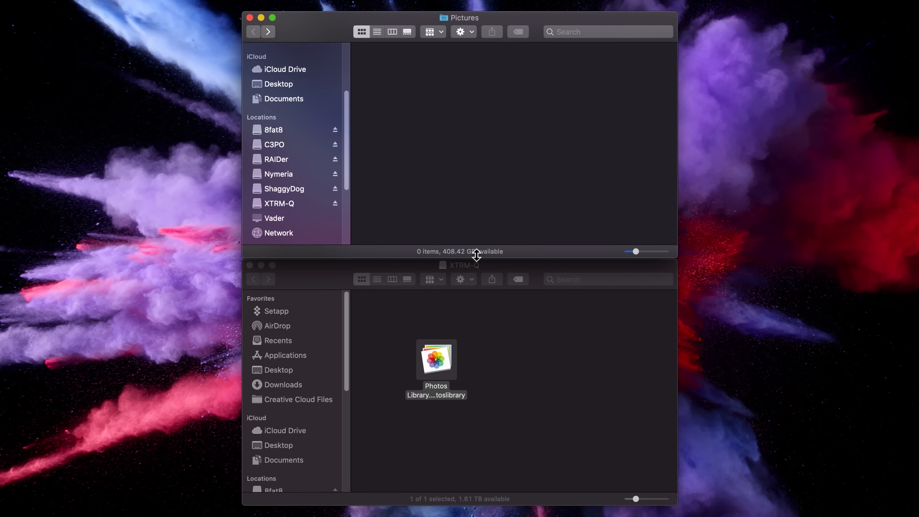
{"action": "mouse_move", "coordinate": [451, 263]}
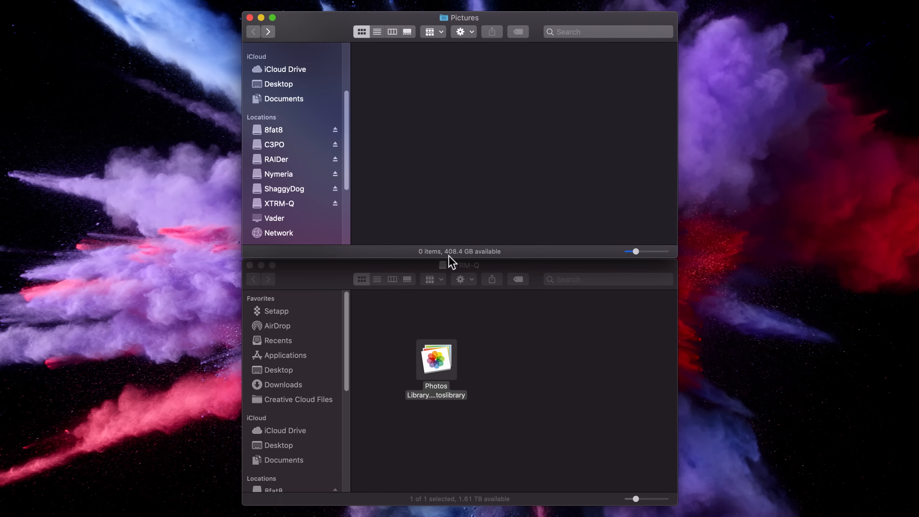
{"action": "mouse_move", "coordinate": [574, 268]}
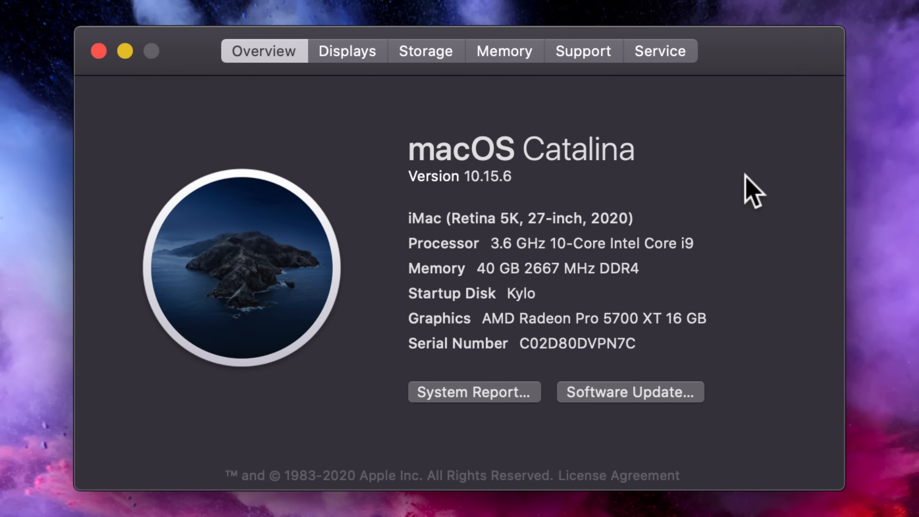
{"action": "mouse_move", "coordinate": [399, 88]}
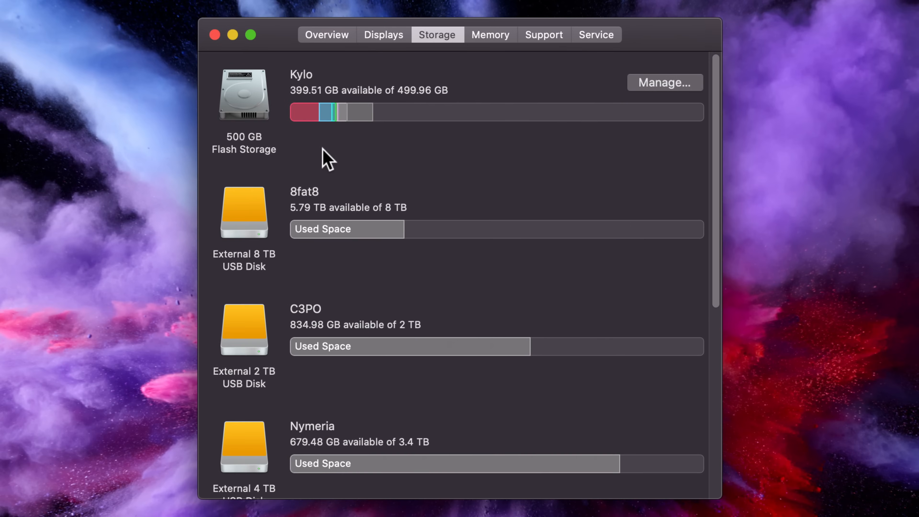
{"action": "mouse_move", "coordinate": [304, 112]}
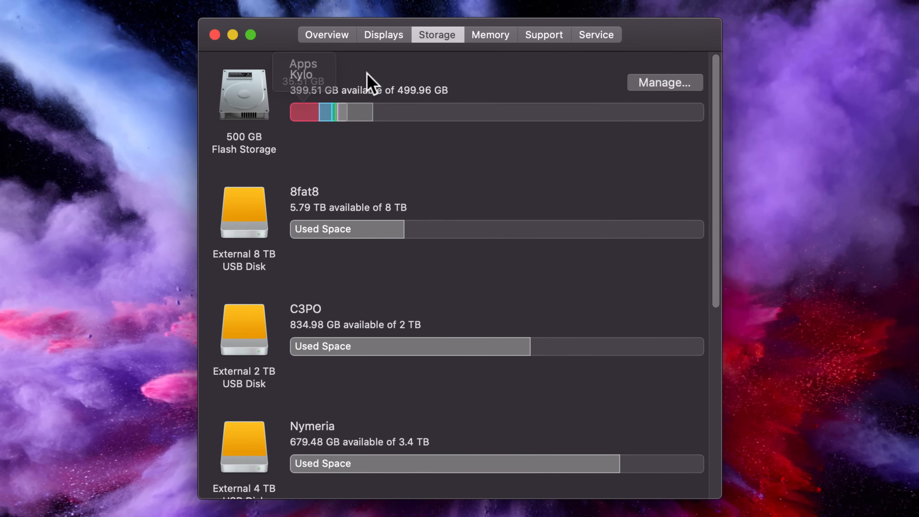
{"action": "mouse_move", "coordinate": [398, 196]}
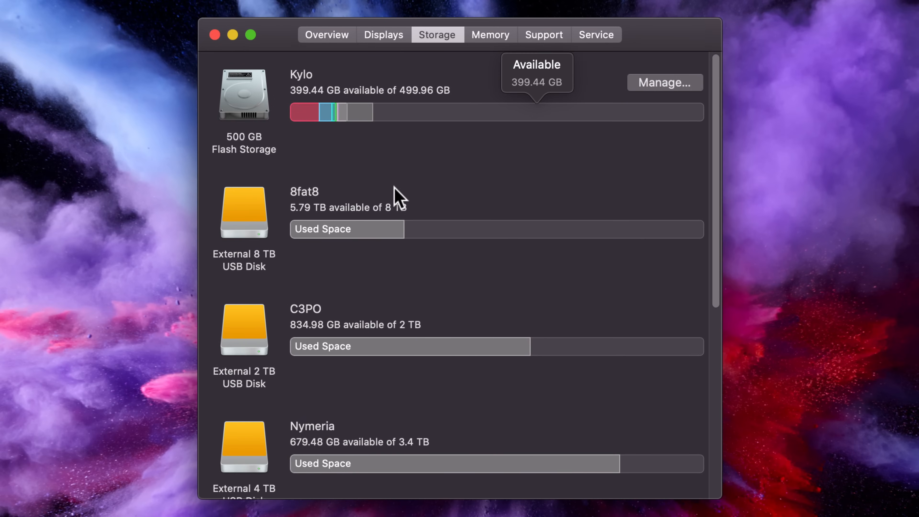
{"action": "mouse_move", "coordinate": [304, 112]}
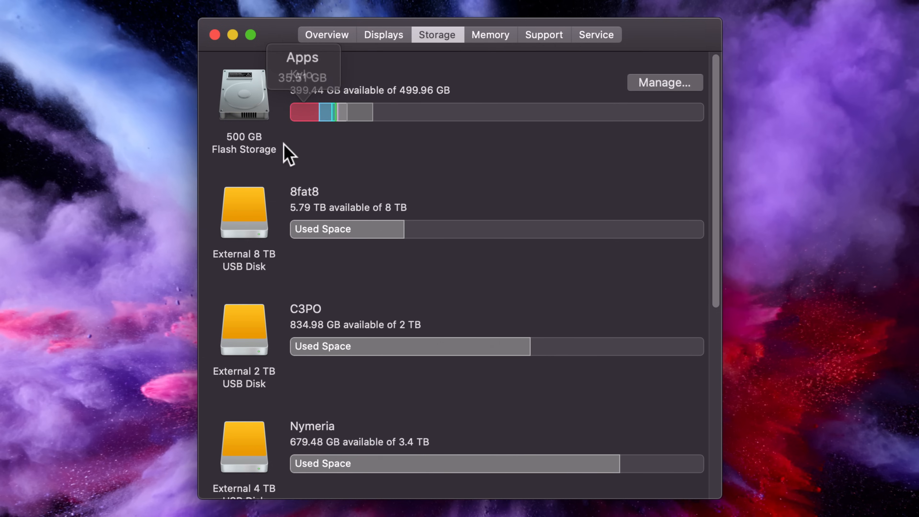
{"action": "mouse_move", "coordinate": [211, 64]}
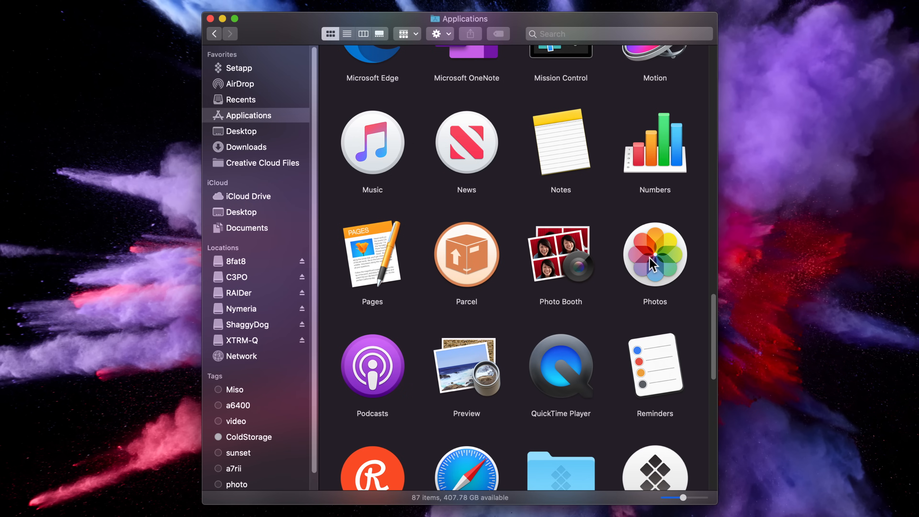
Step: Launch Photos with the library chooser and load Photos Library.photoslibrary from the Nymeria drive
{"action": "double_click", "coordinate": [655, 254]}
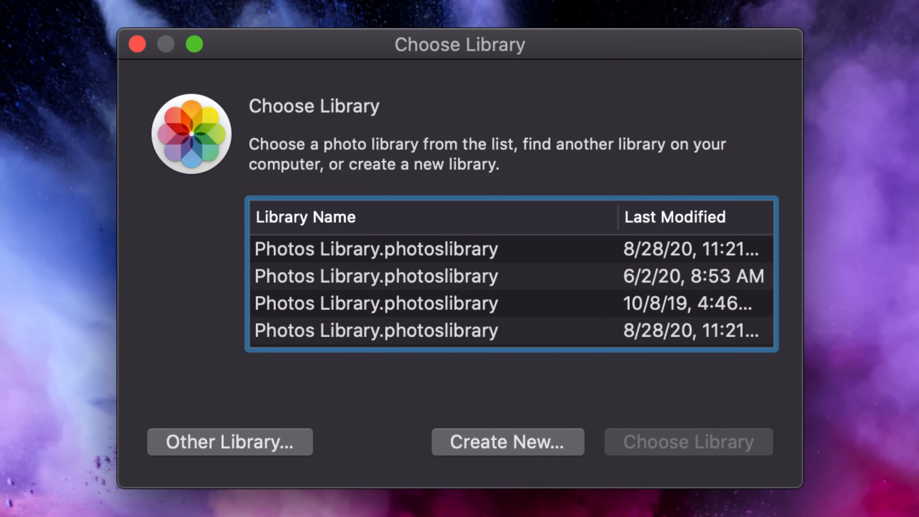
{"action": "mouse_move", "coordinate": [612, 53]}
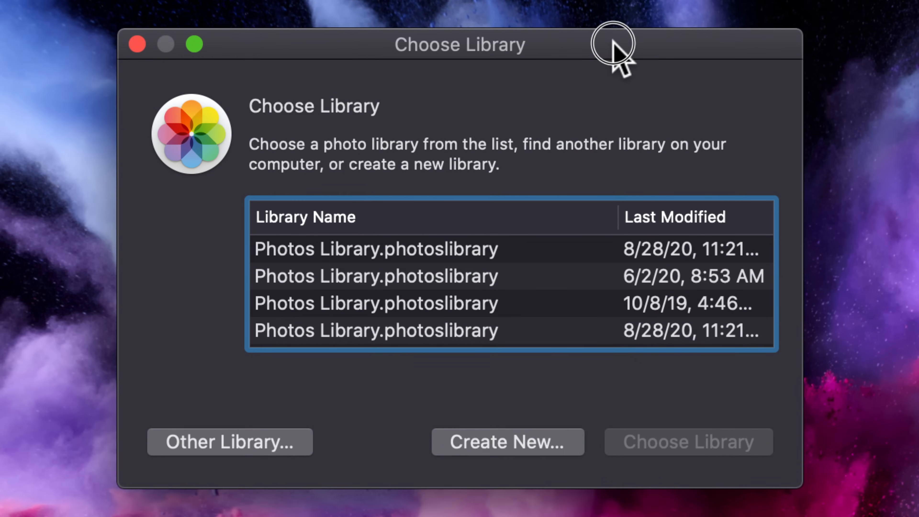
{"action": "mouse_move", "coordinate": [436, 255]}
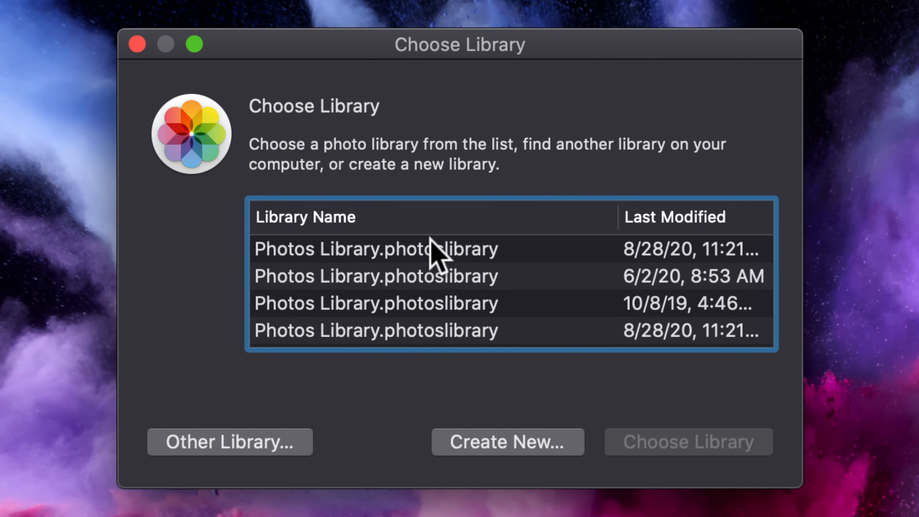
{"action": "mouse_move", "coordinate": [556, 448]}
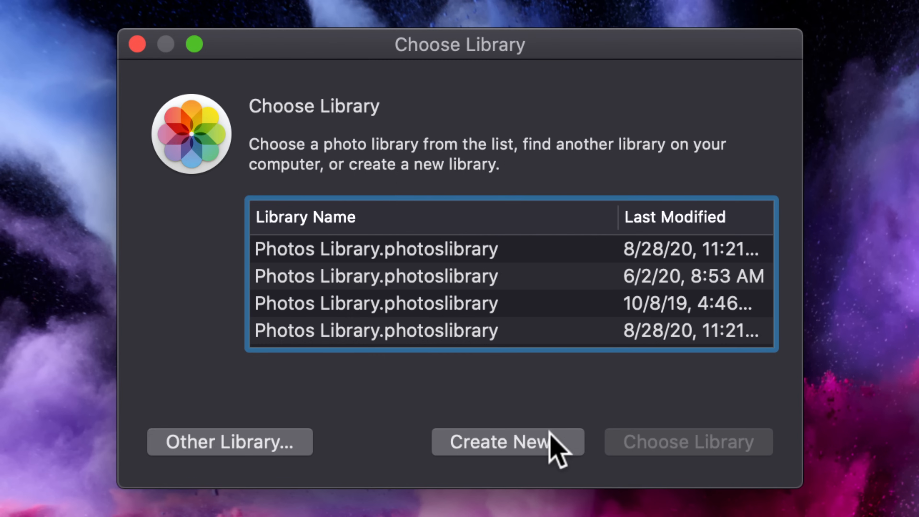
{"action": "mouse_move", "coordinate": [486, 308]}
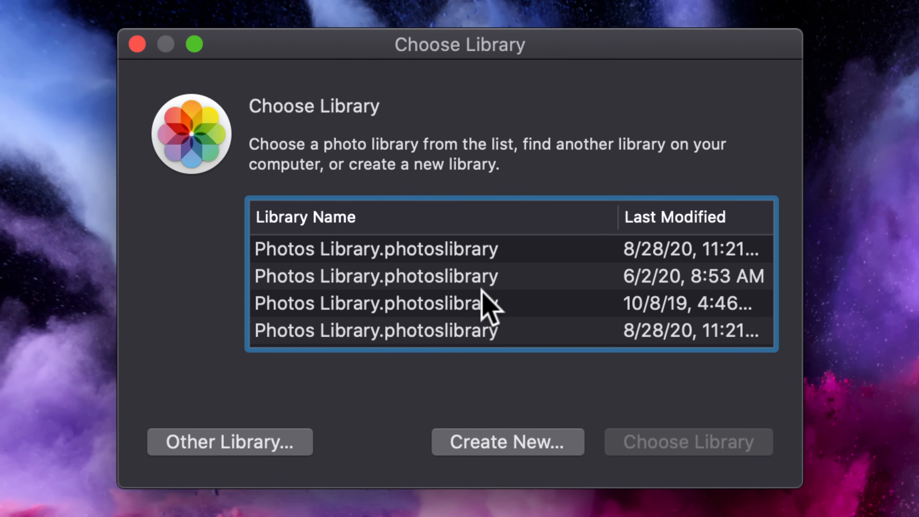
{"action": "left_click", "coordinate": [229, 441]}
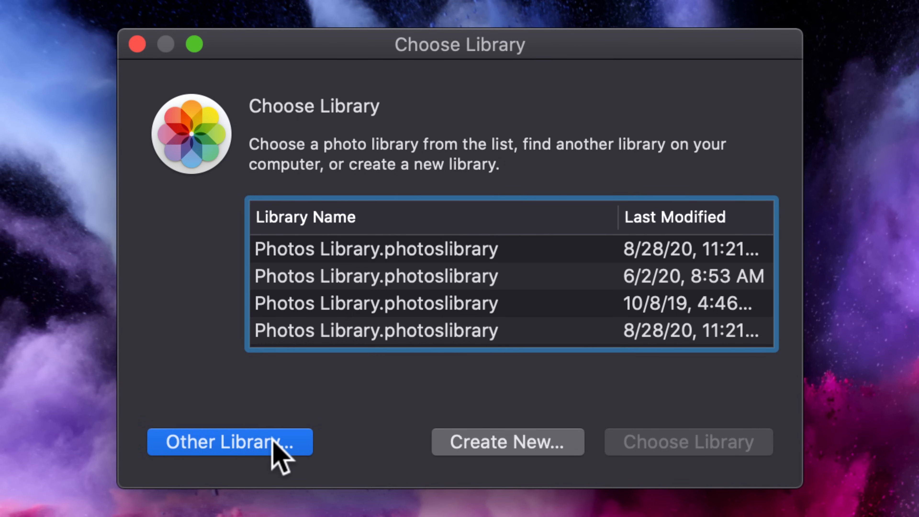
{"action": "left_click", "coordinate": [229, 441]}
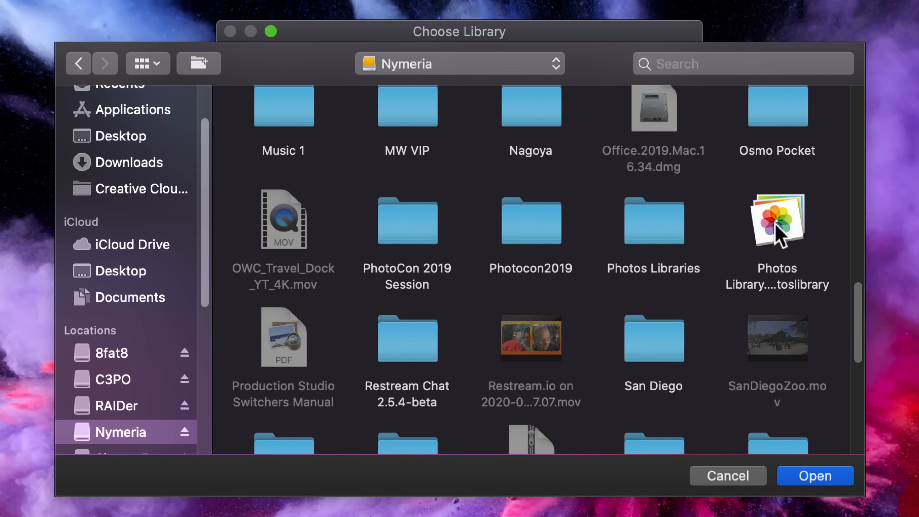
{"action": "left_click", "coordinate": [776, 221]}
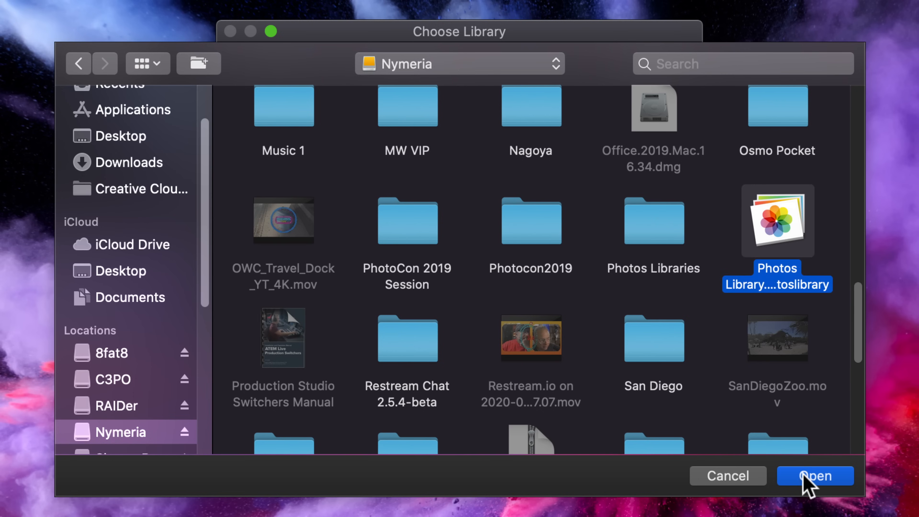
{"action": "left_click", "coordinate": [814, 475]}
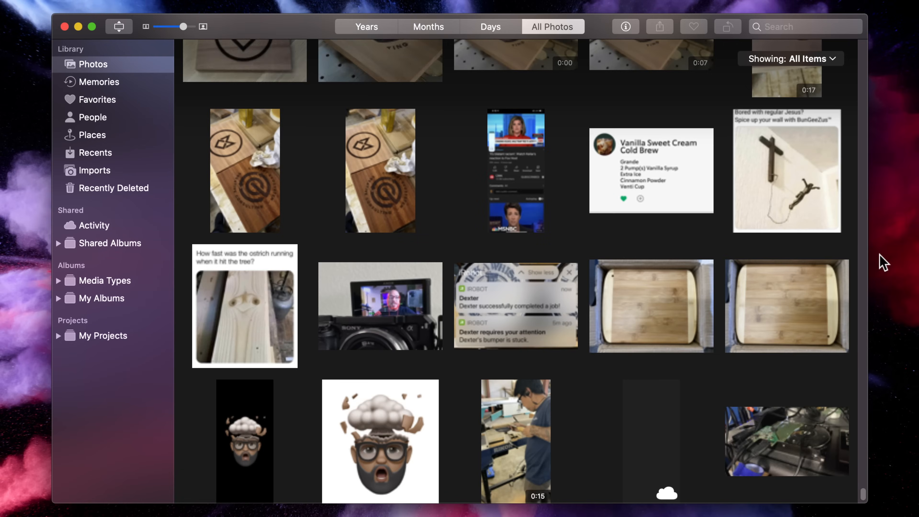
Step: Confirm Library Location reads Nymeria › Photos Library.photoslibrary, then dismiss the settings
{"action": "scroll", "scroll_direction": "down", "scroll_amount": 3}
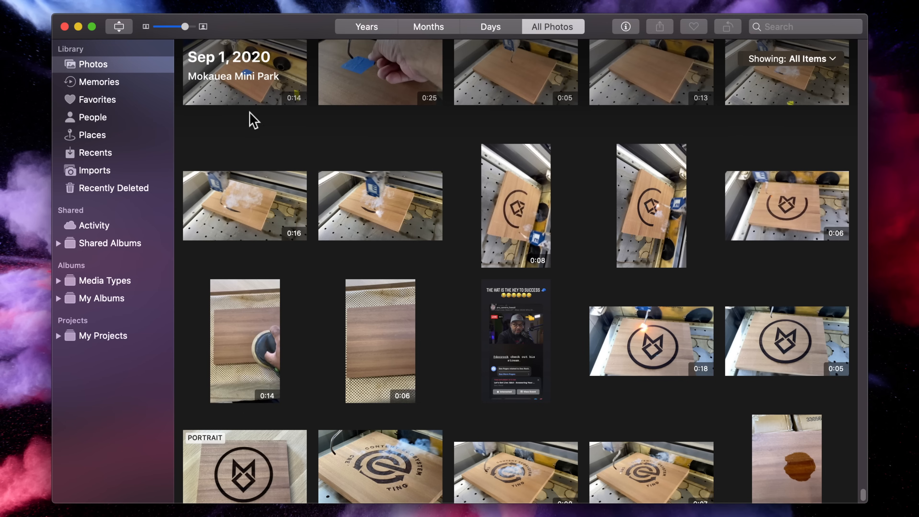
{"action": "mouse_move", "coordinate": [252, 29]}
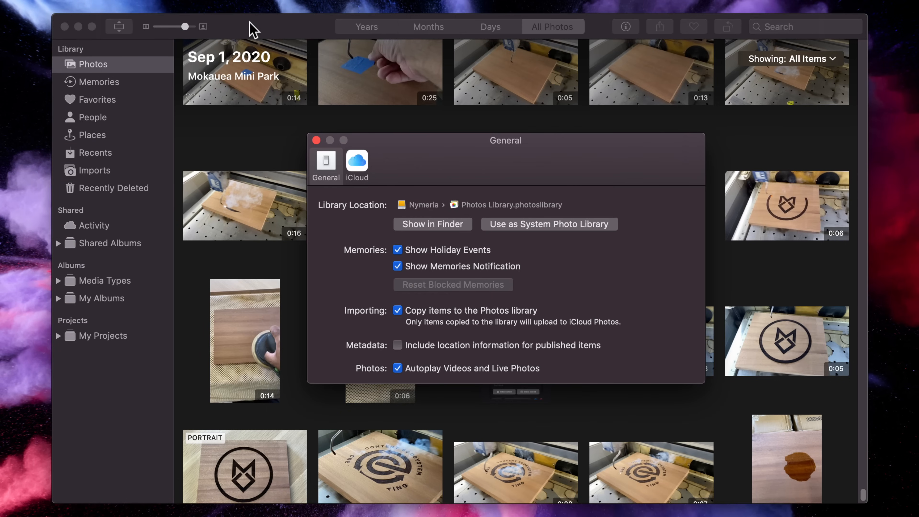
{"action": "mouse_move", "coordinate": [430, 230]}
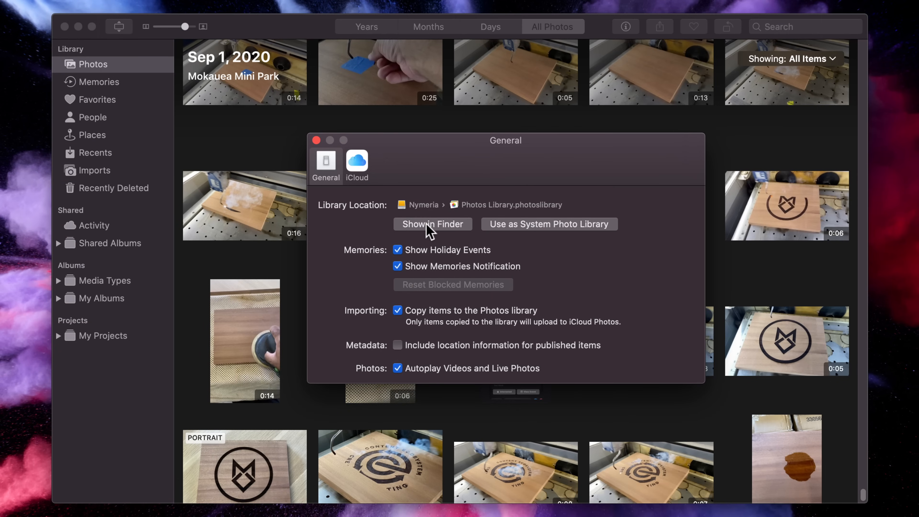
{"action": "mouse_move", "coordinate": [363, 210]}
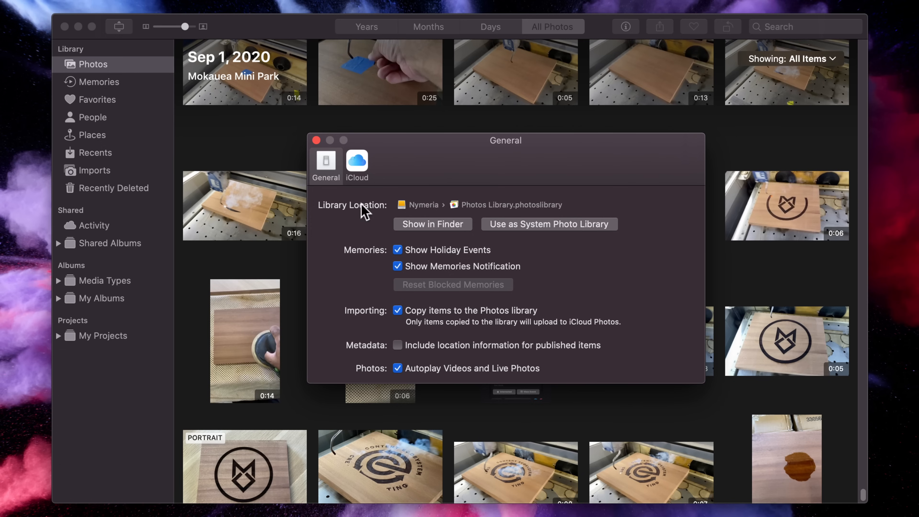
{"action": "left_click", "coordinate": [432, 224]}
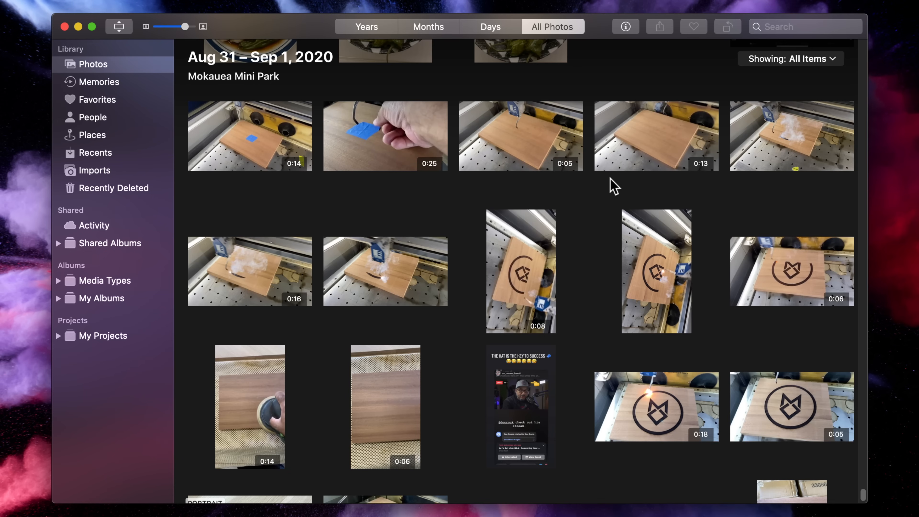
{"action": "mouse_move", "coordinate": [575, 133]}
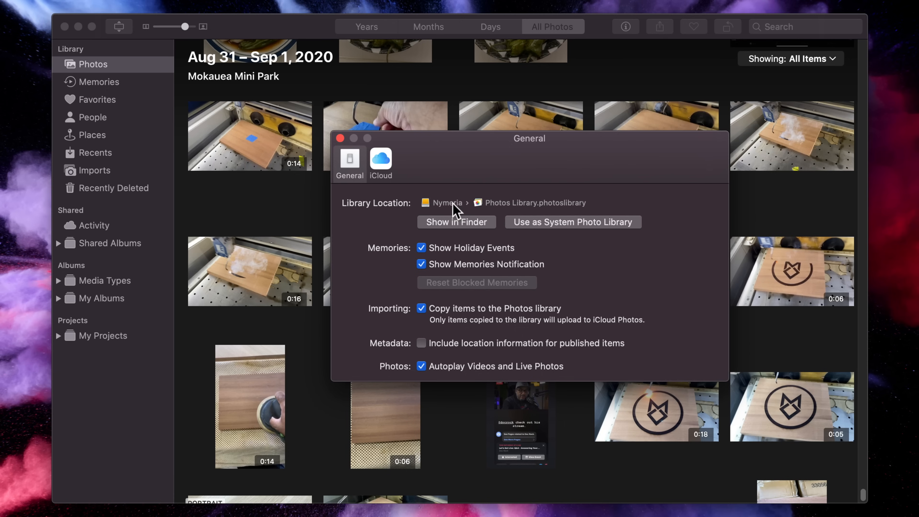
{"action": "mouse_move", "coordinate": [475, 229]}
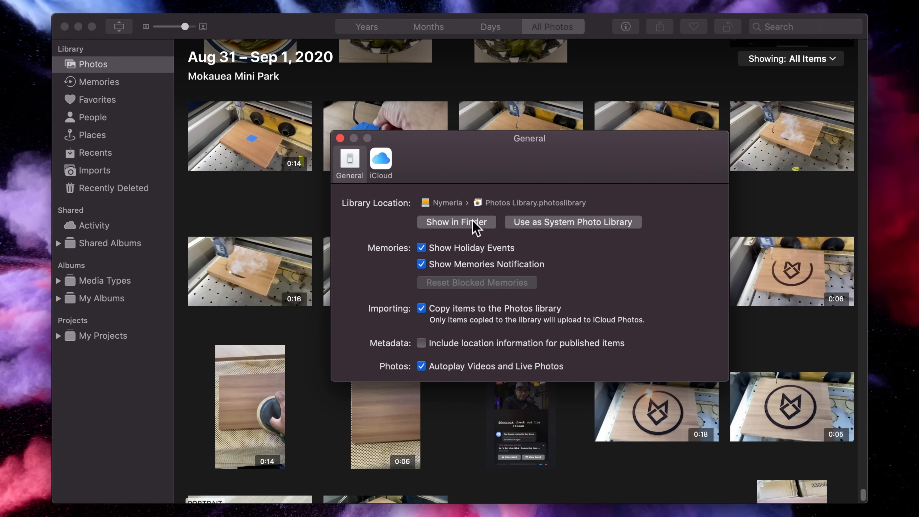
{"action": "left_click", "coordinate": [455, 221]}
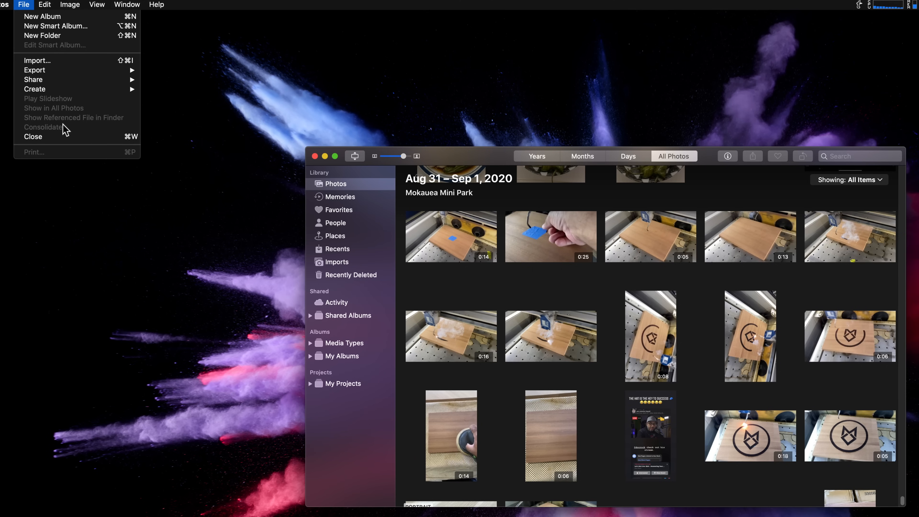
{"action": "mouse_move", "coordinate": [58, 135]}
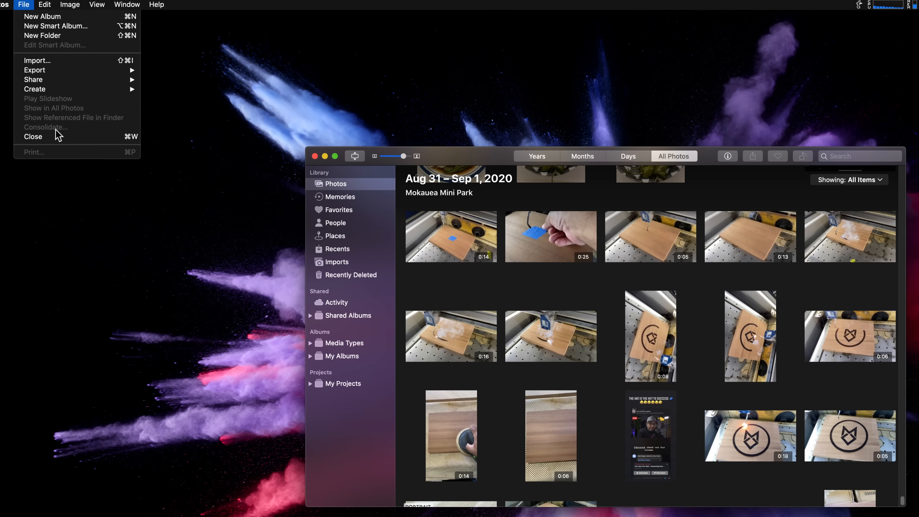